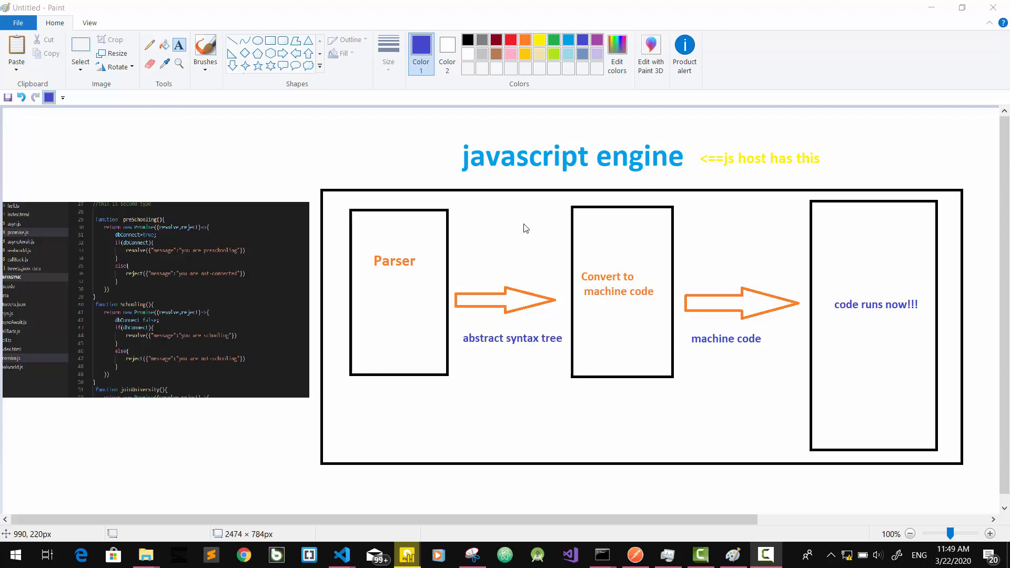
mouse_move(444, 216)
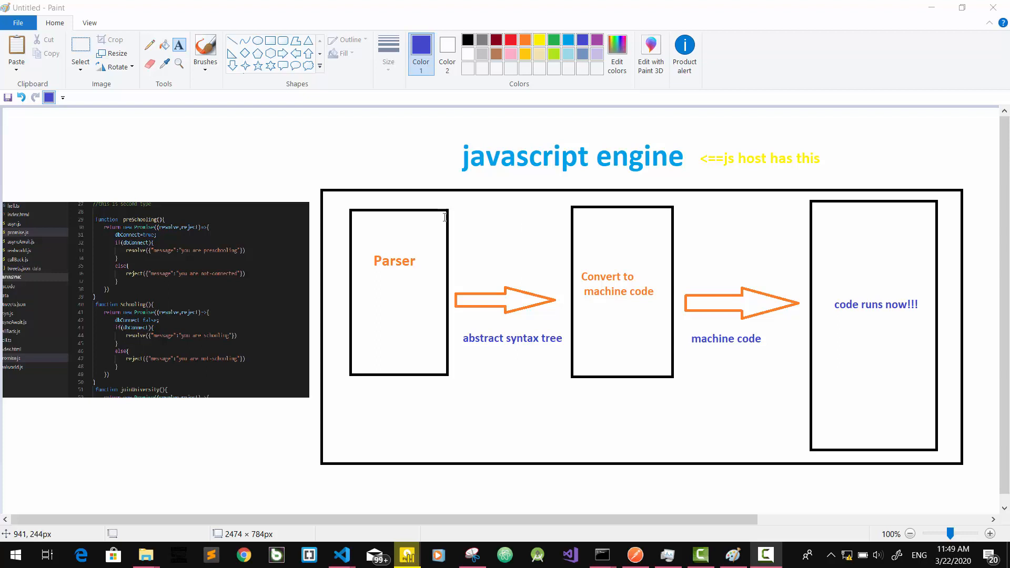
mouse_move(180, 283)
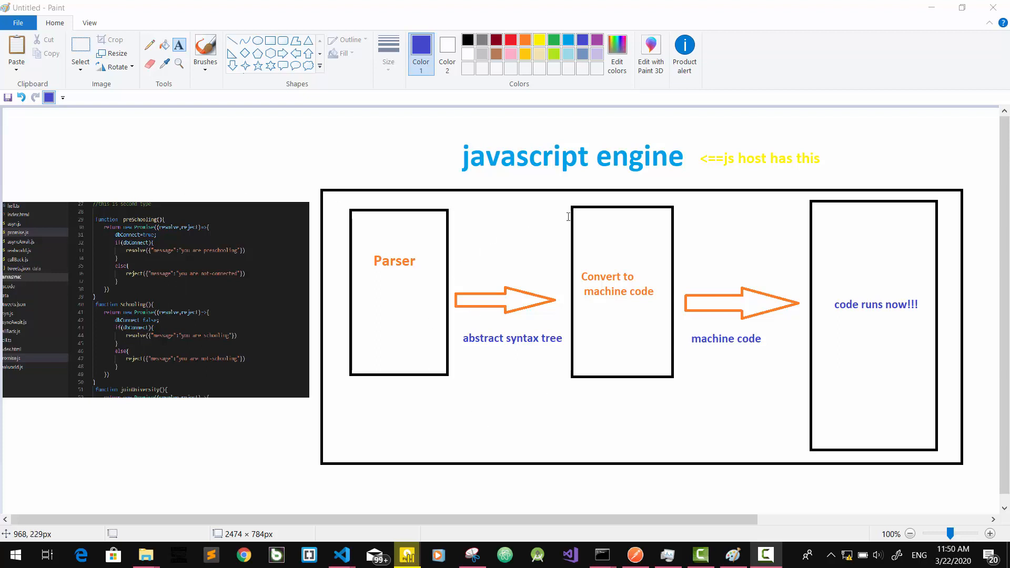
mouse_move(740, 162)
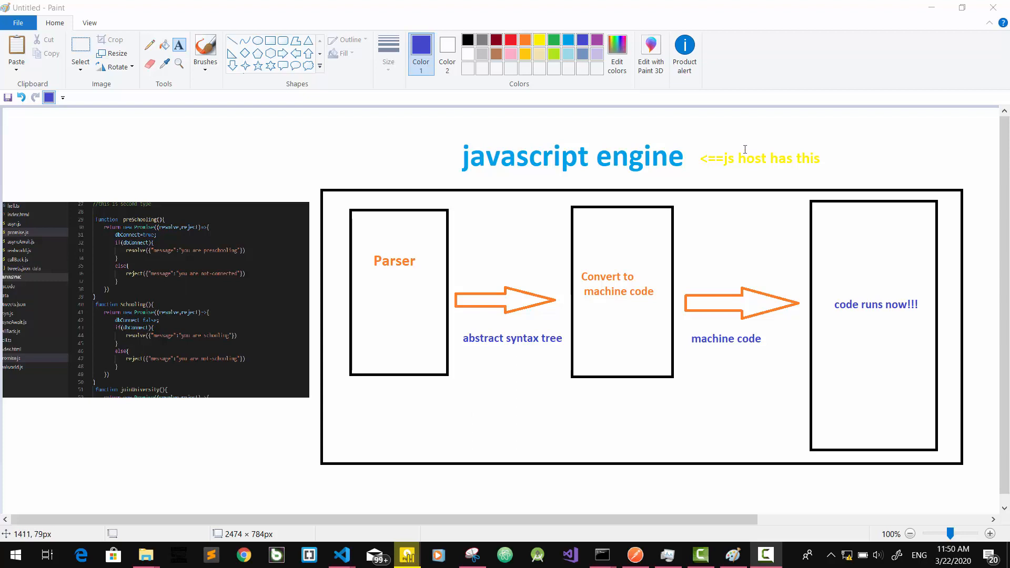
mouse_move(578, 187)
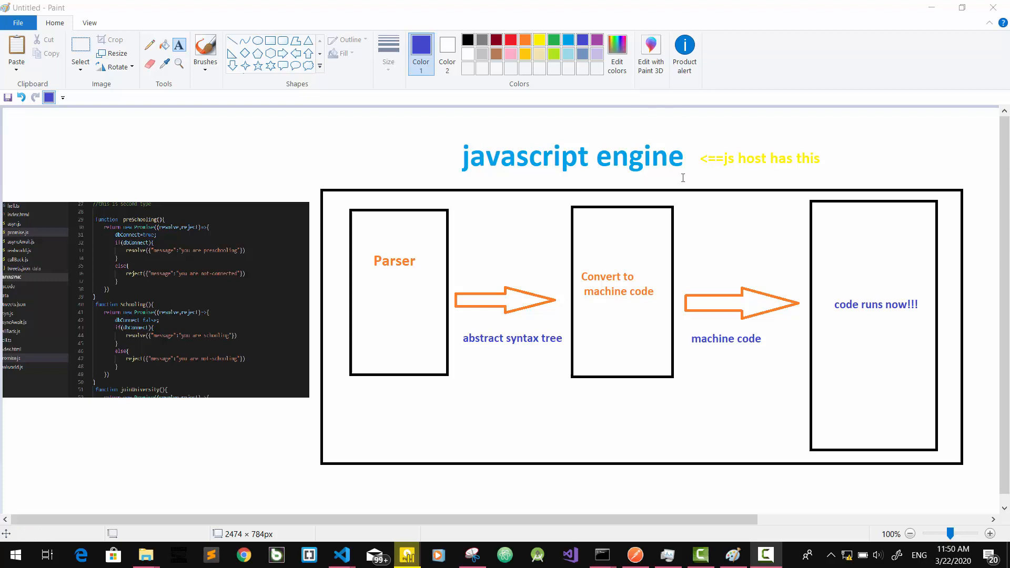
mouse_move(671, 308)
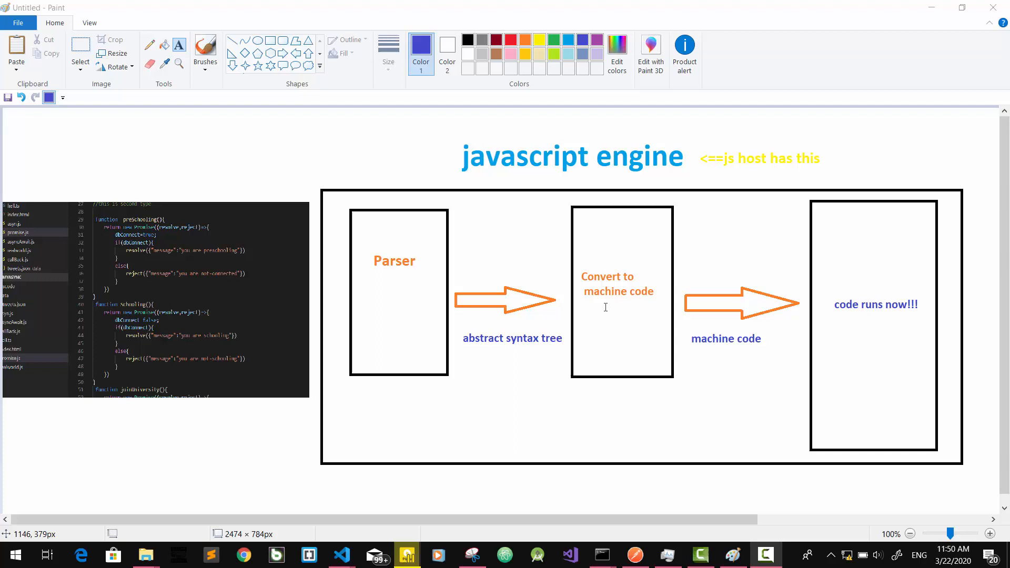
mouse_move(586, 173)
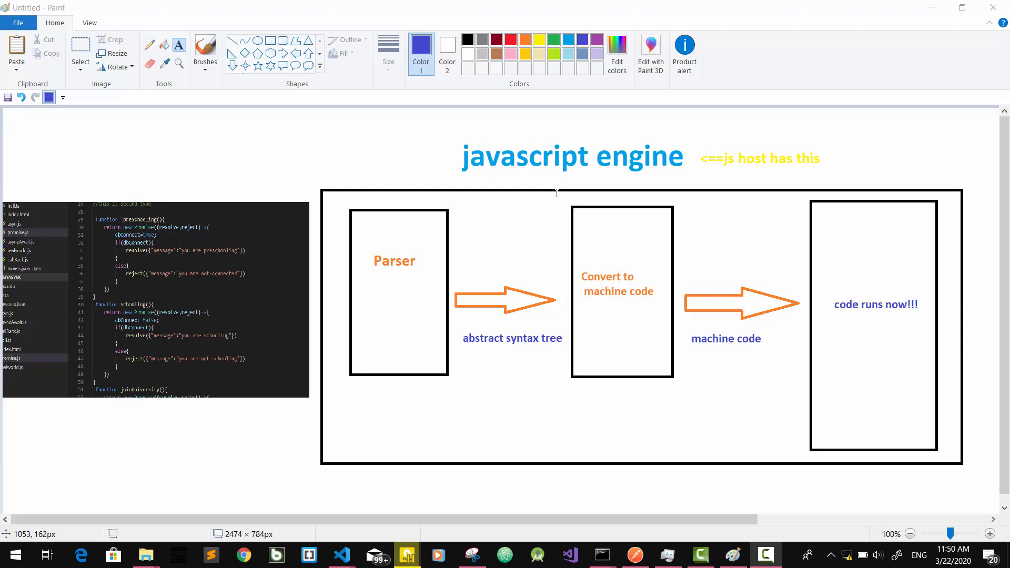
mouse_move(485, 177)
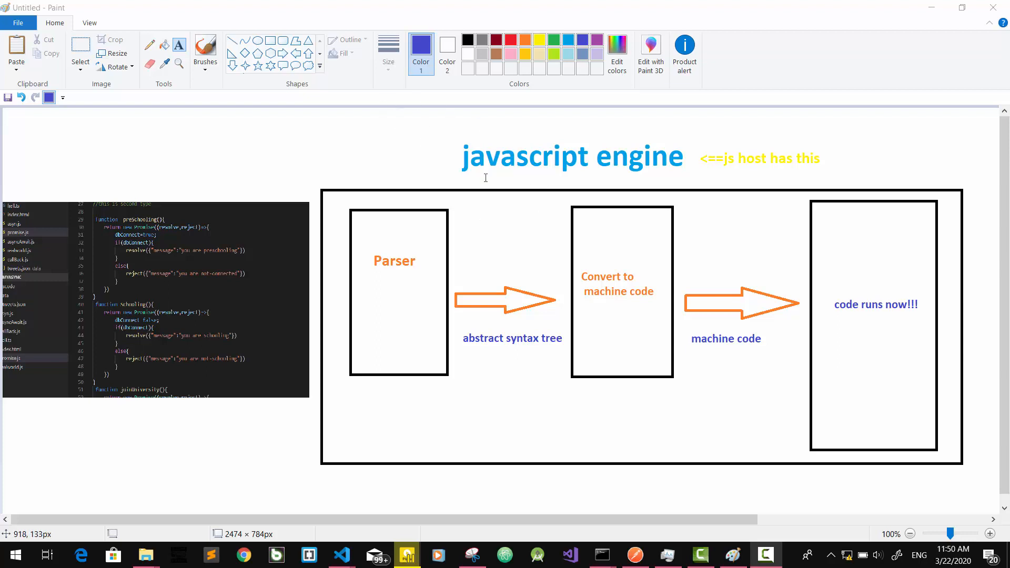
mouse_move(149, 327)
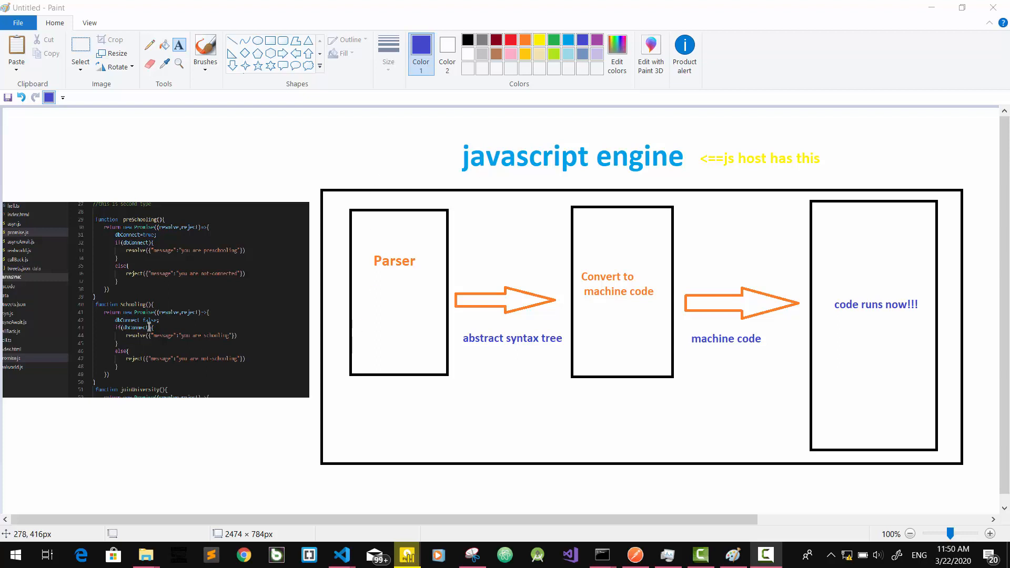
mouse_move(177, 331)
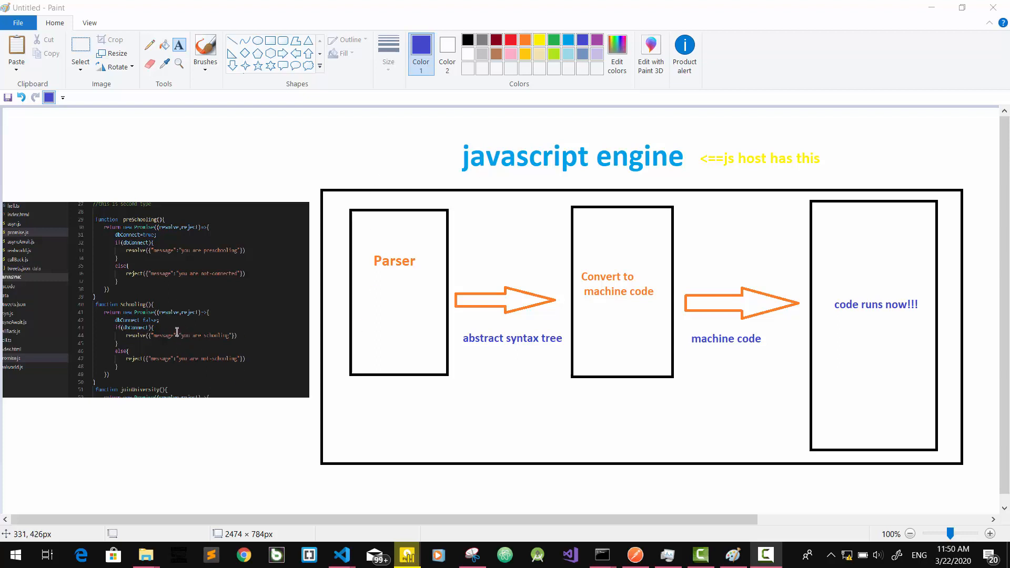
mouse_move(372, 293)
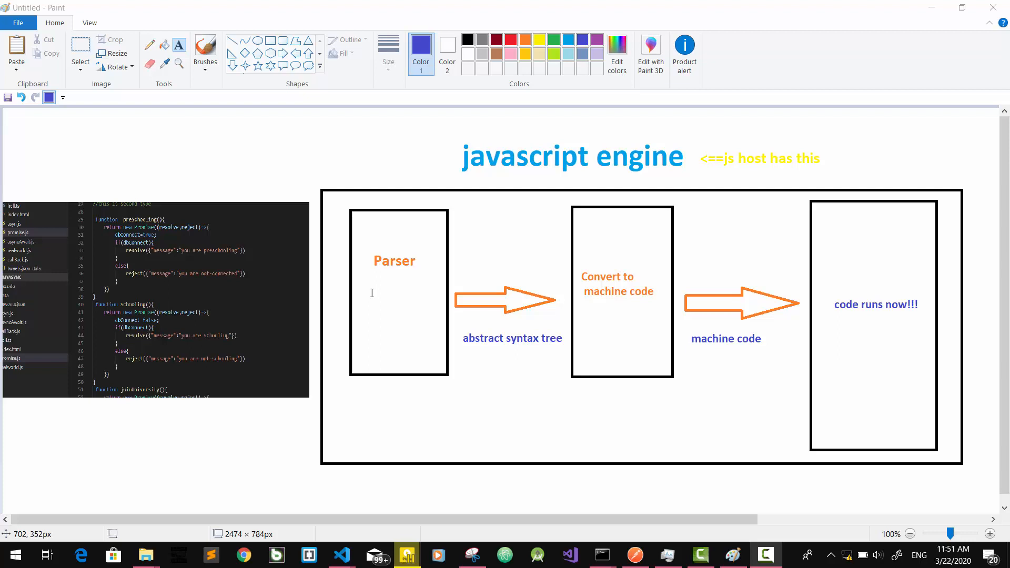
mouse_move(741, 339)
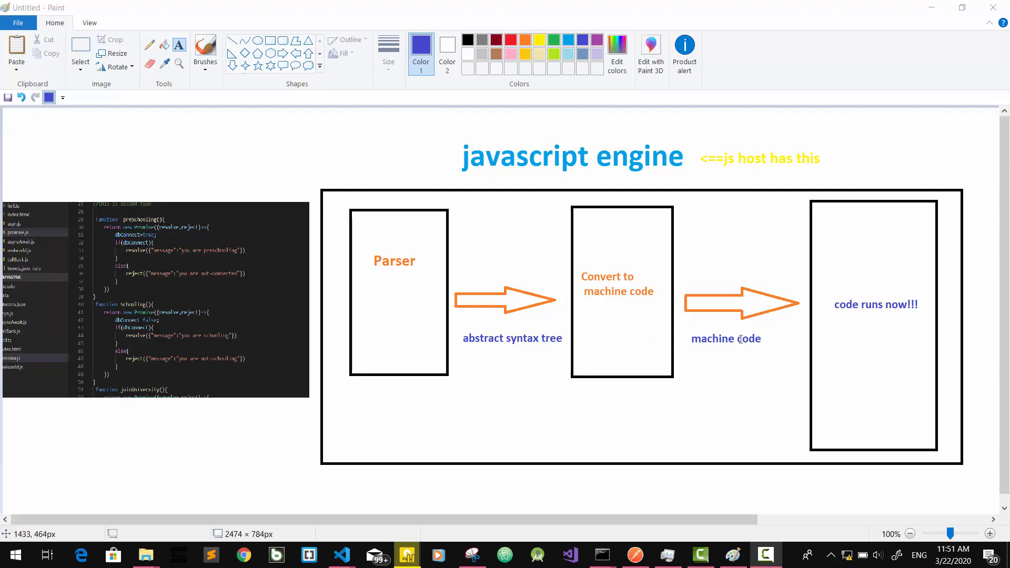